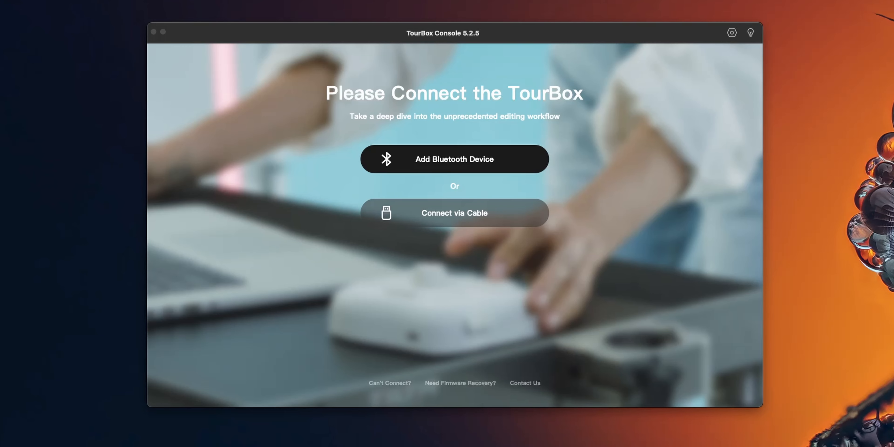
Select the Photoshop preset in the Preset List to show its button mappings
left_click(453, 213)
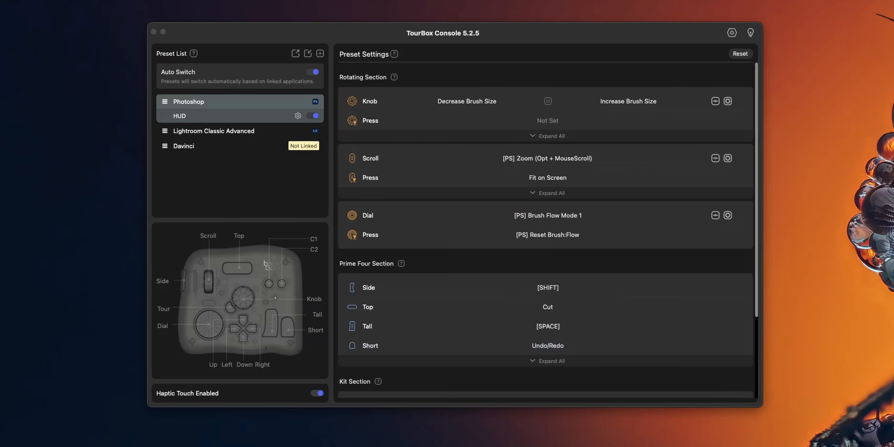